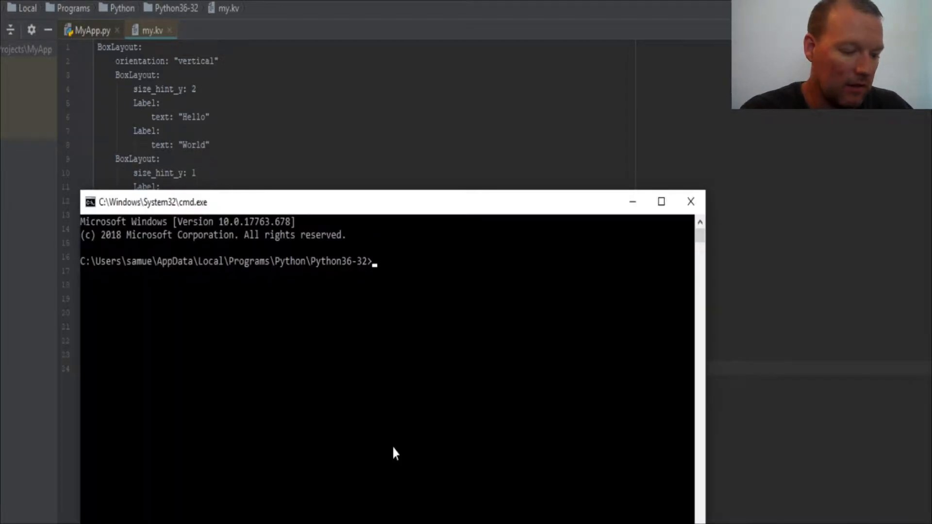
Step: Run python MyApp.py, view Hello/World above the Blank label rows, then close the window
{"action": "type", "text": "pyt"}
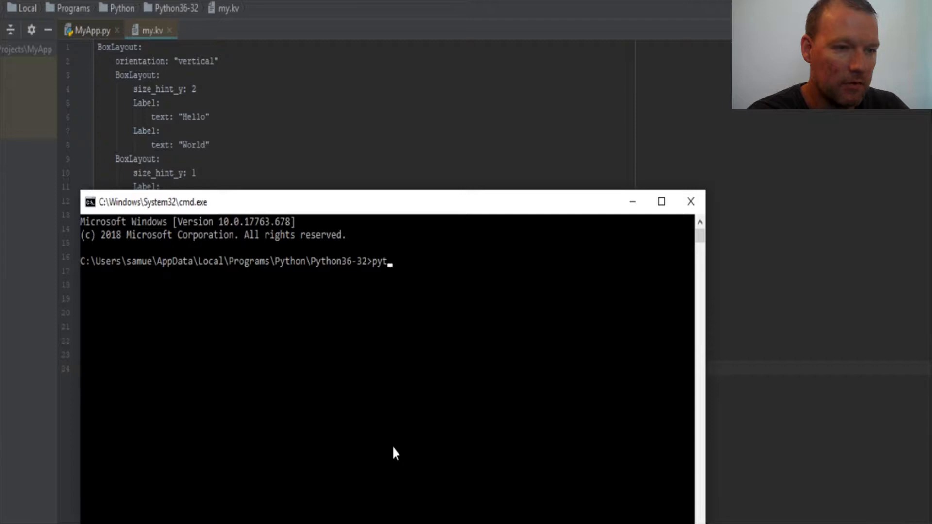
{"action": "type", "text": "hon"}
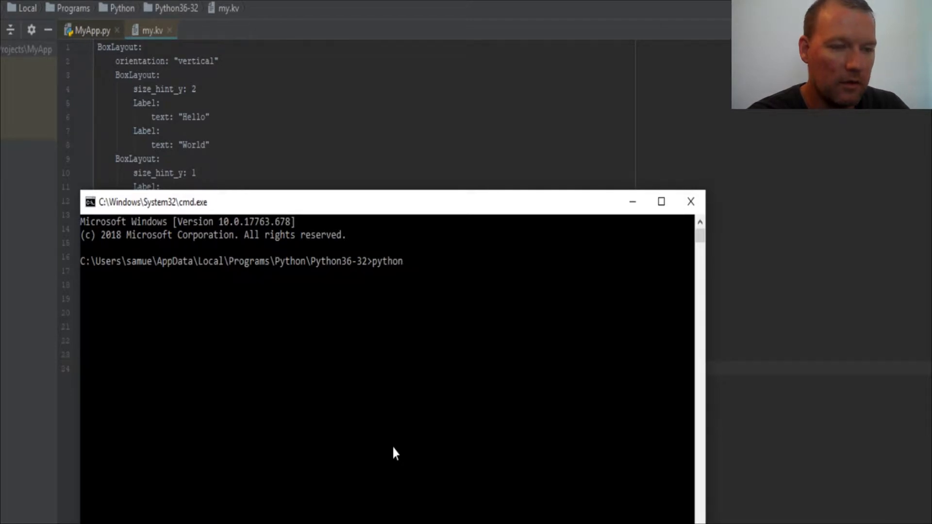
{"action": "type", "text": "MyAp"}
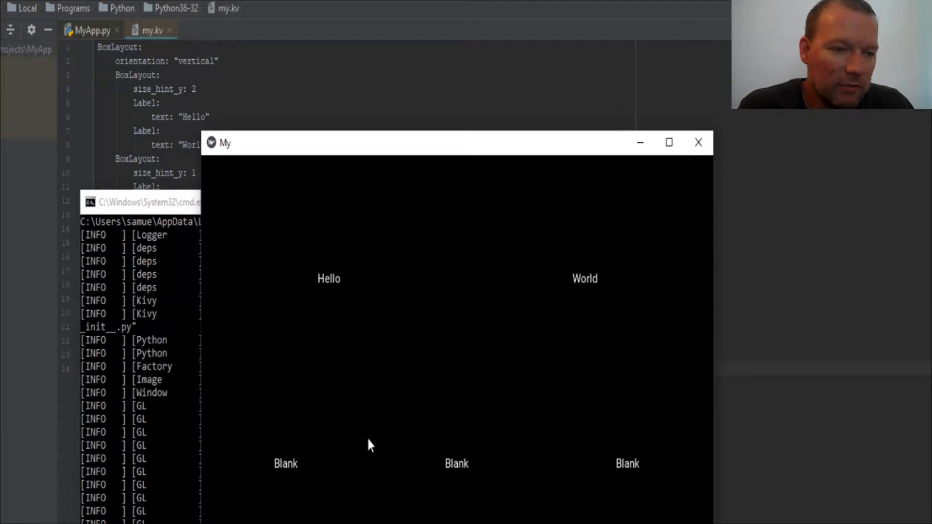
{"action": "mouse_move", "coordinate": [397, 318]}
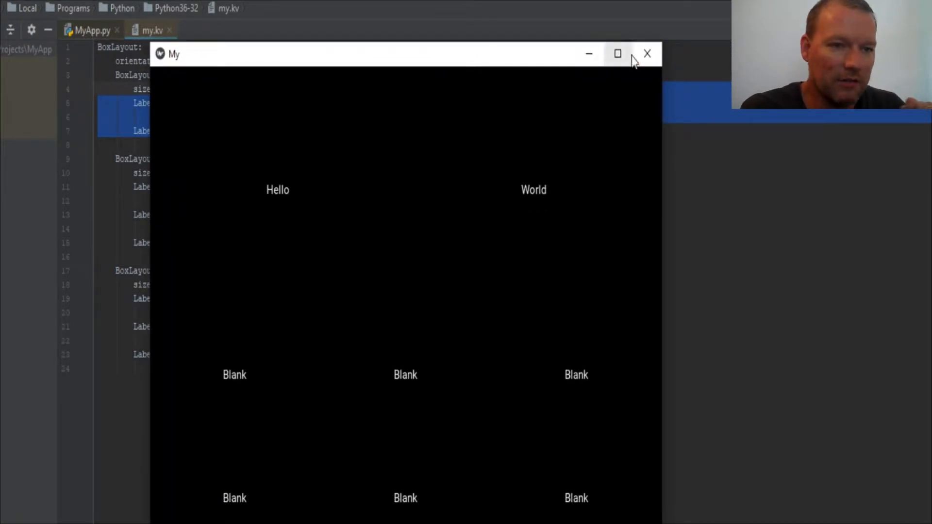
{"action": "left_click", "coordinate": [646, 54]}
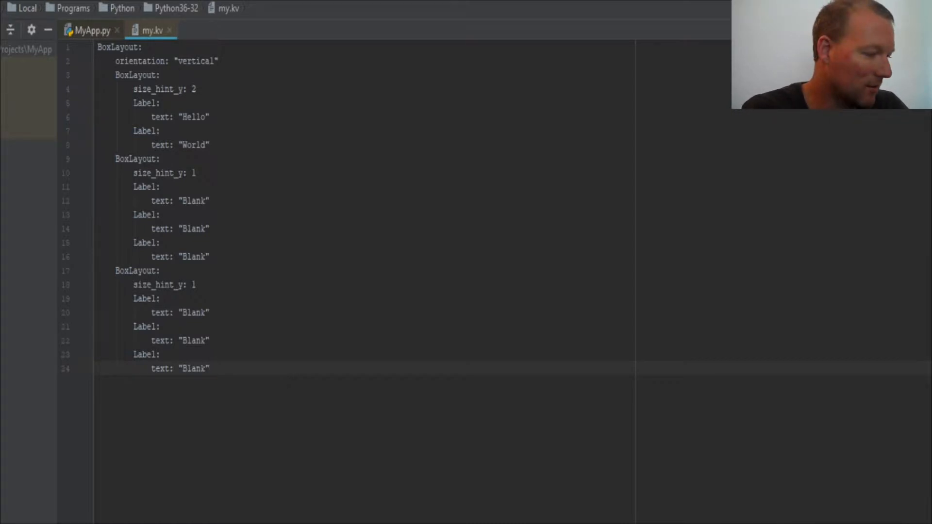
Step: Delete the nested layout blocks from line 3 on and enter three Button: lines
{"action": "left_click", "coordinate": [214, 368]}
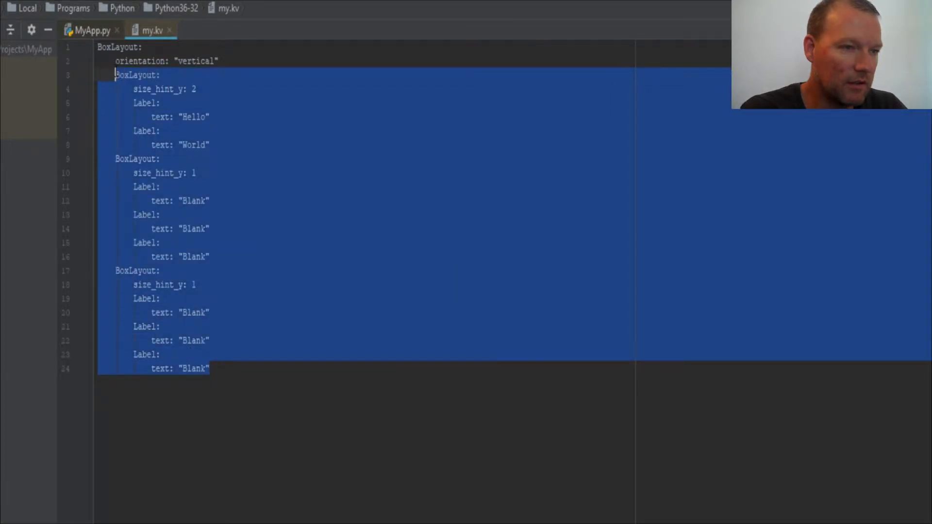
{"action": "key", "text": "Delete"}
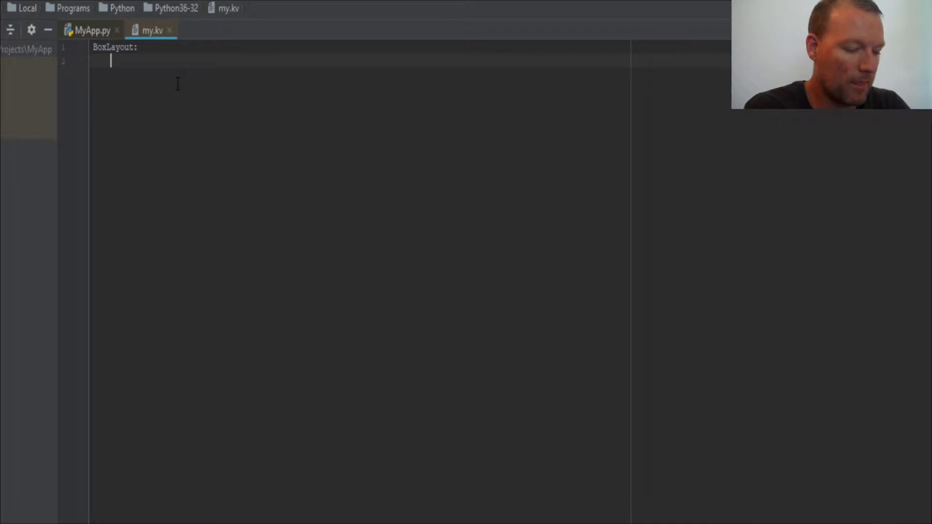
{"action": "type", "text": "Bu"}
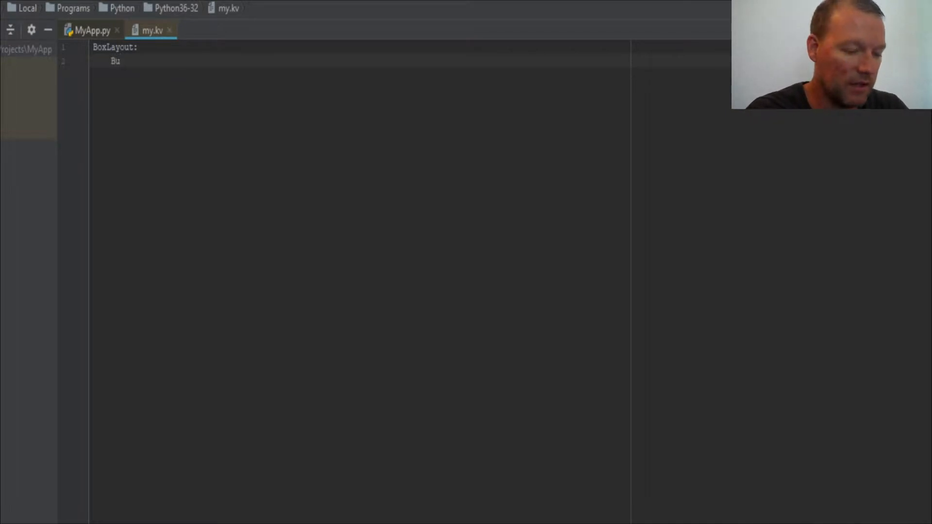
{"action": "type", "text": "tton:"}
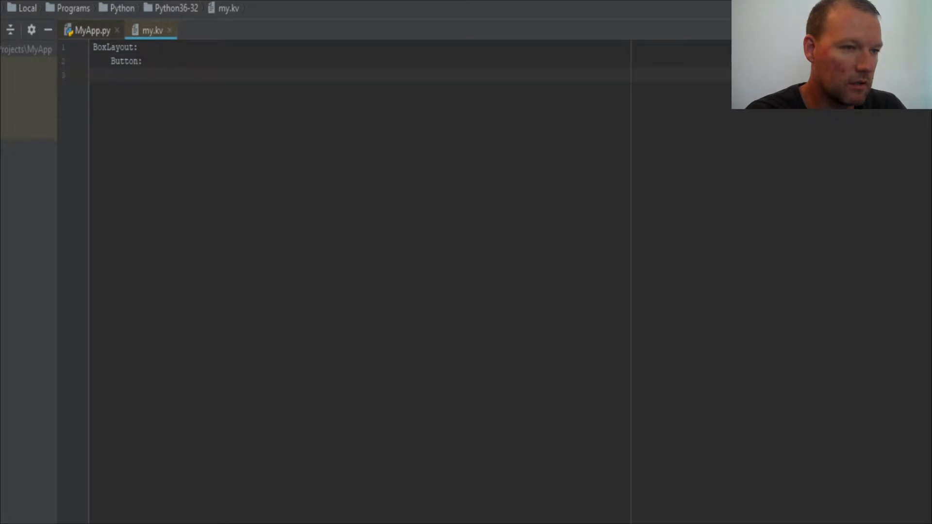
{"action": "type", "text": "Button:"}
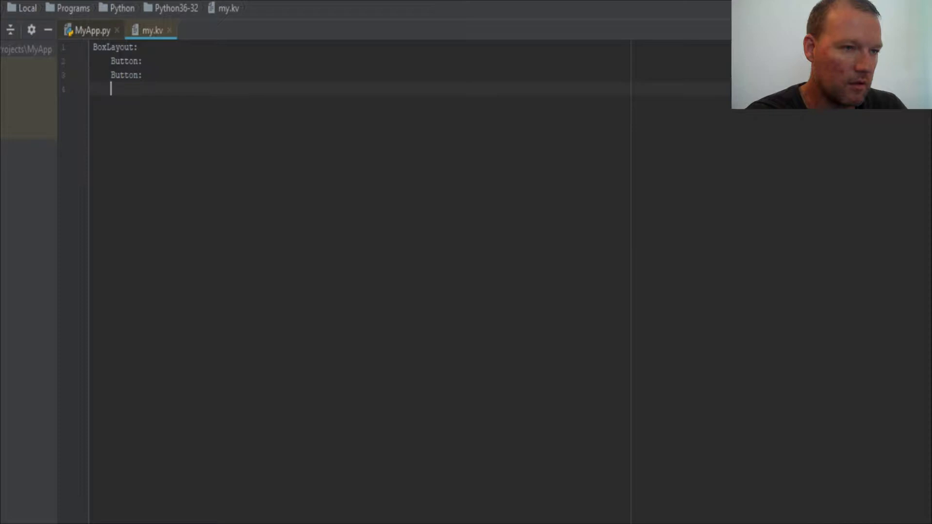
{"action": "type", "text": "But"}
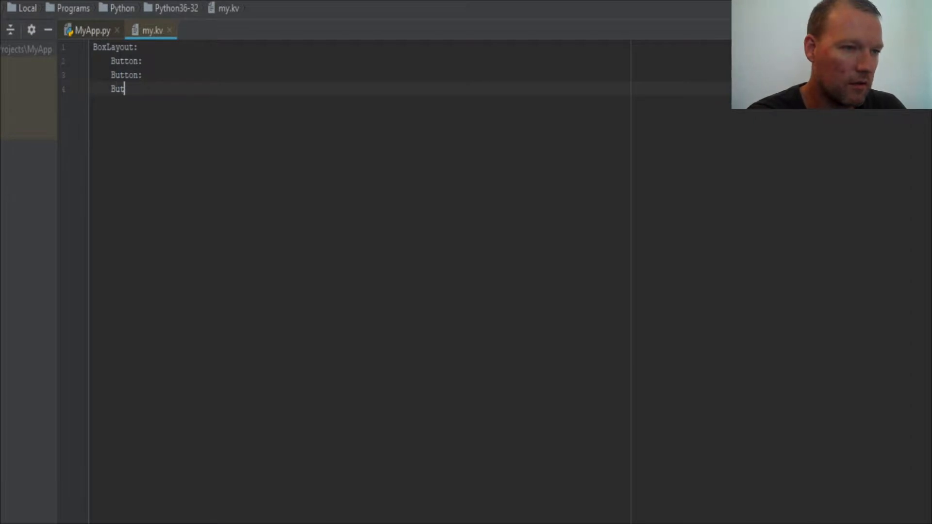
{"action": "type", "text": "ton:"}
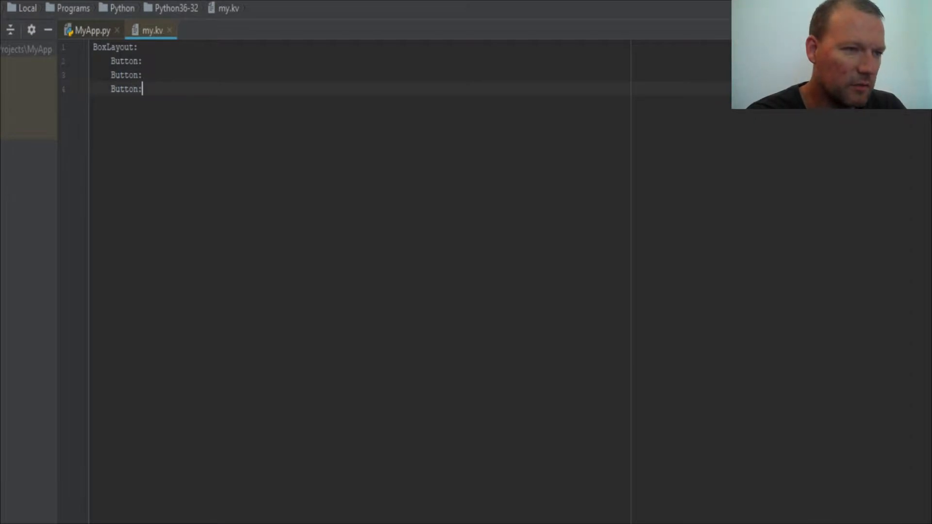
{"action": "key", "text": "Enter"}
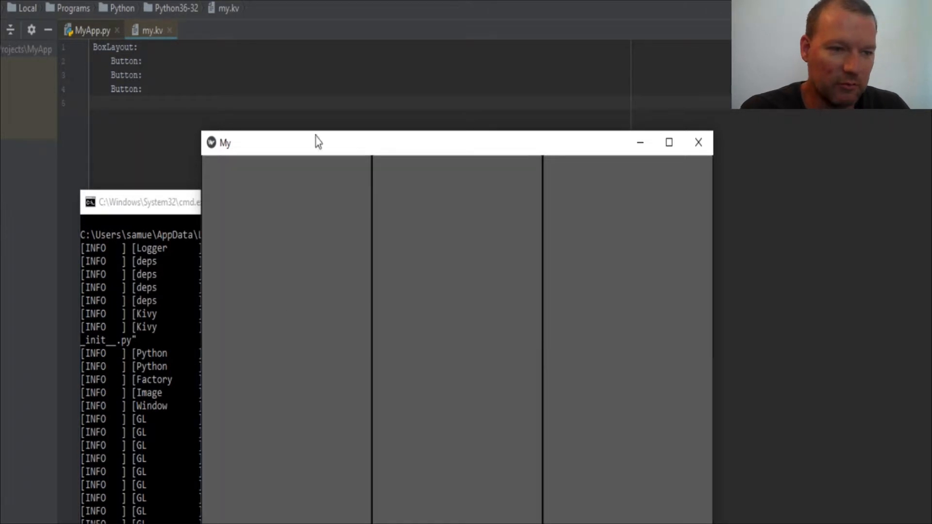
{"action": "mouse_move", "coordinate": [248, 397]}
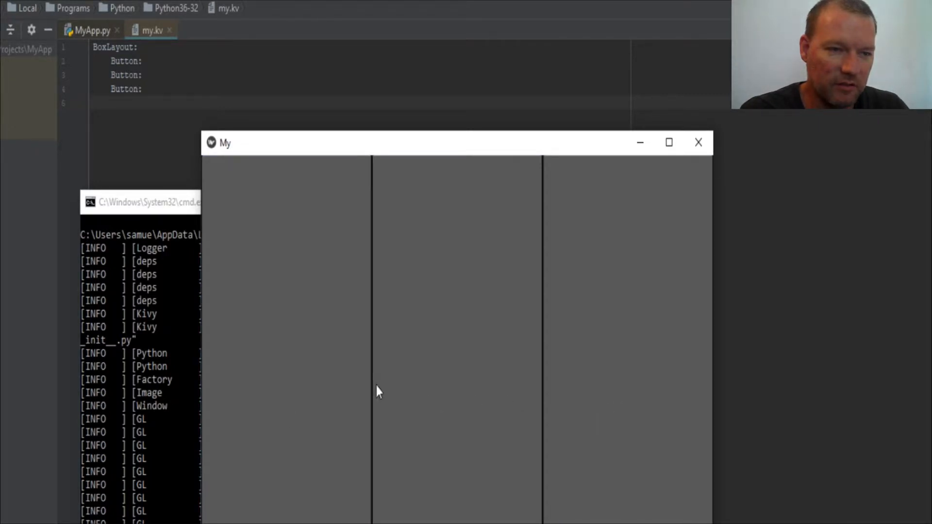
{"action": "mouse_move", "coordinate": [472, 453]}
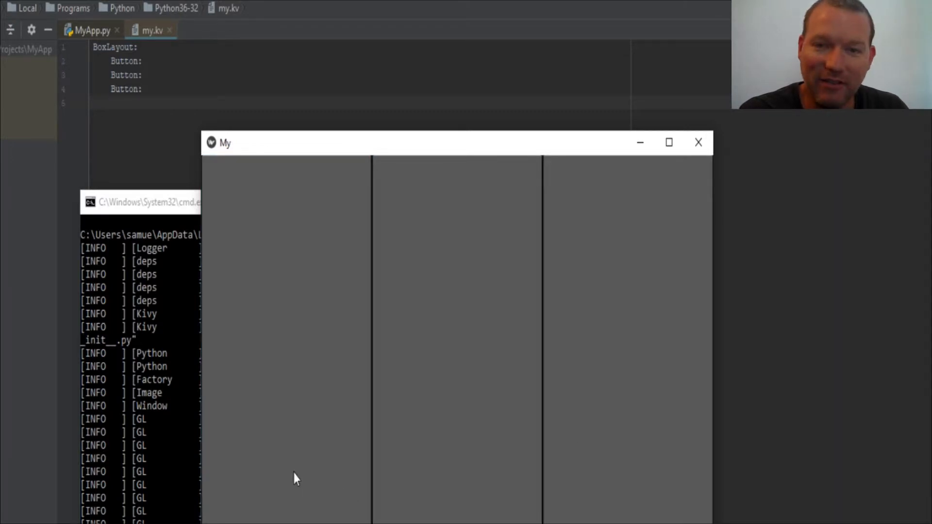
{"action": "mouse_move", "coordinate": [648, 476]}
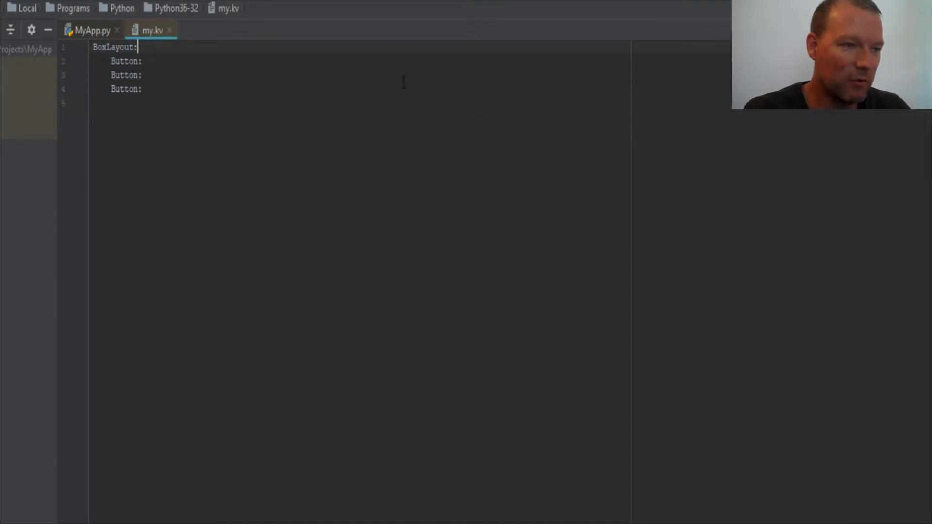
Step: Add an orientation: 'vertical' line under the root BoxLayout
{"action": "key", "text": "enter"}
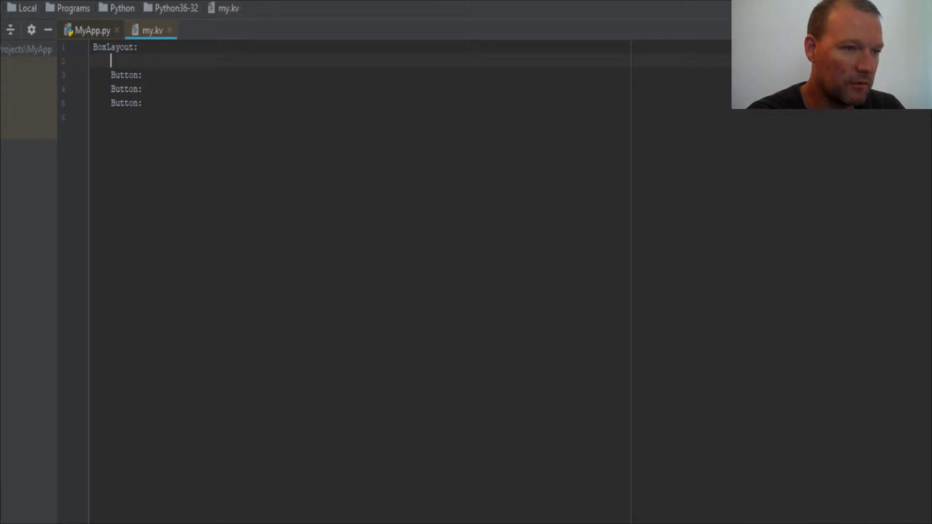
{"action": "type", "text": "orienta"}
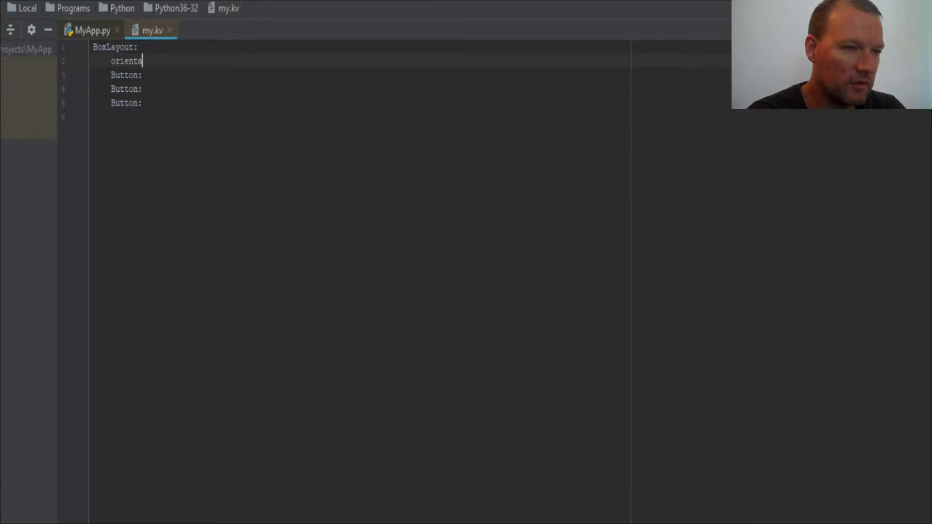
{"action": "type", "text": "tion: 'vertical"}
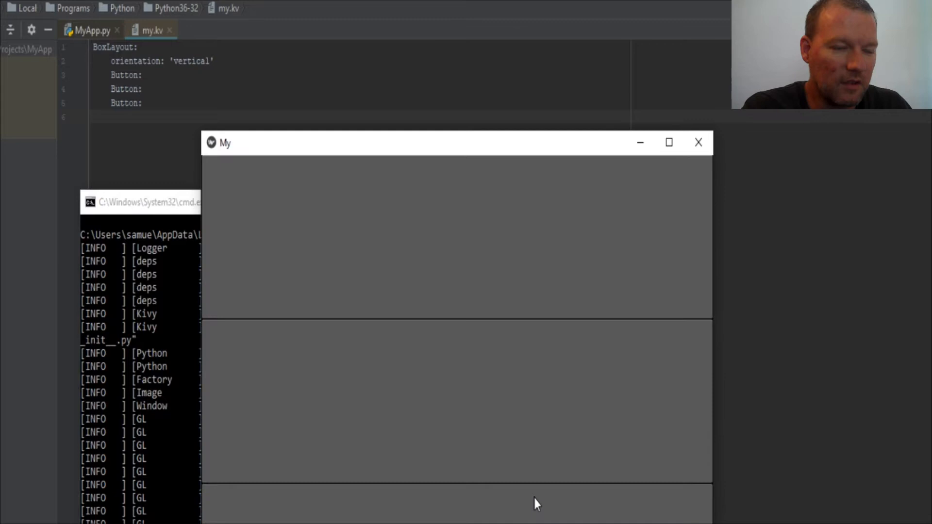
{"action": "mouse_move", "coordinate": [408, 213]}
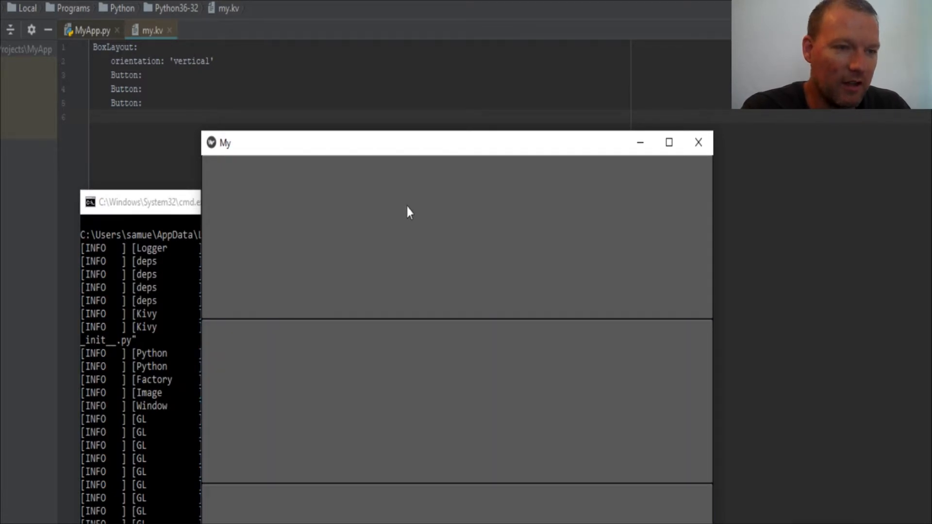
{"action": "mouse_move", "coordinate": [431, 225]}
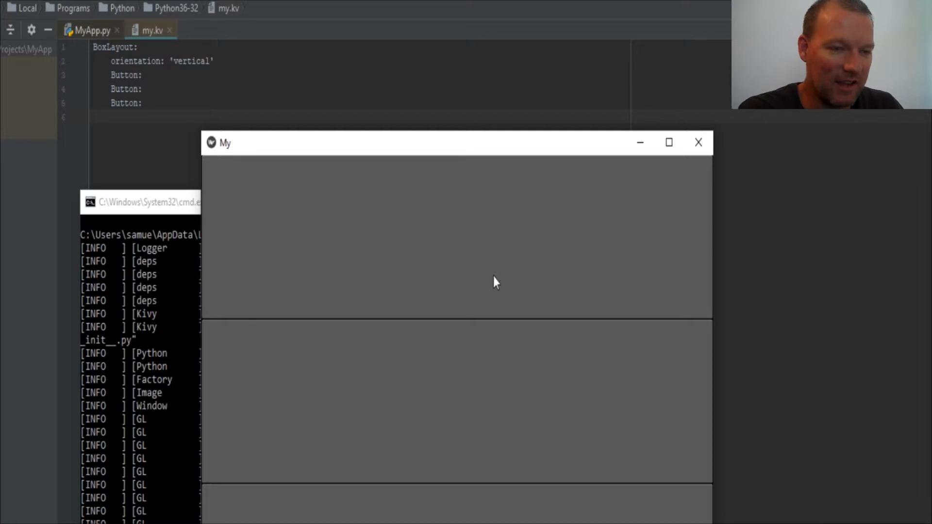
{"action": "mouse_move", "coordinate": [573, 224]}
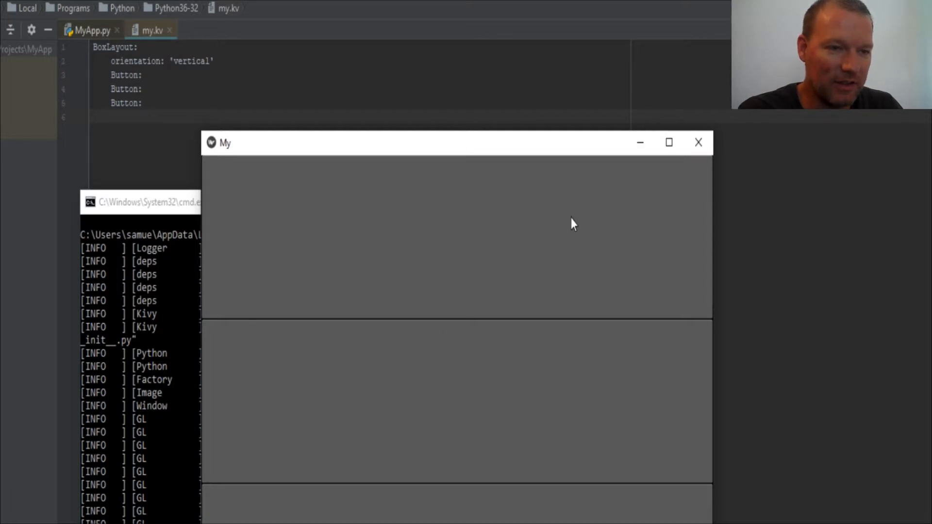
{"action": "mouse_move", "coordinate": [339, 249]}
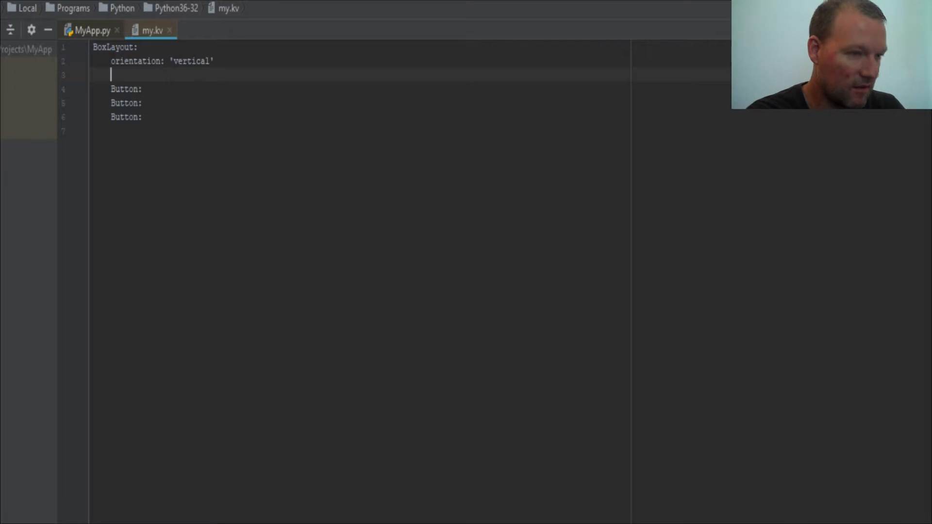
Step: Change line 3 to a nested BoxLayout: with an indented Button: inside it
{"action": "type", "text": "Box"}
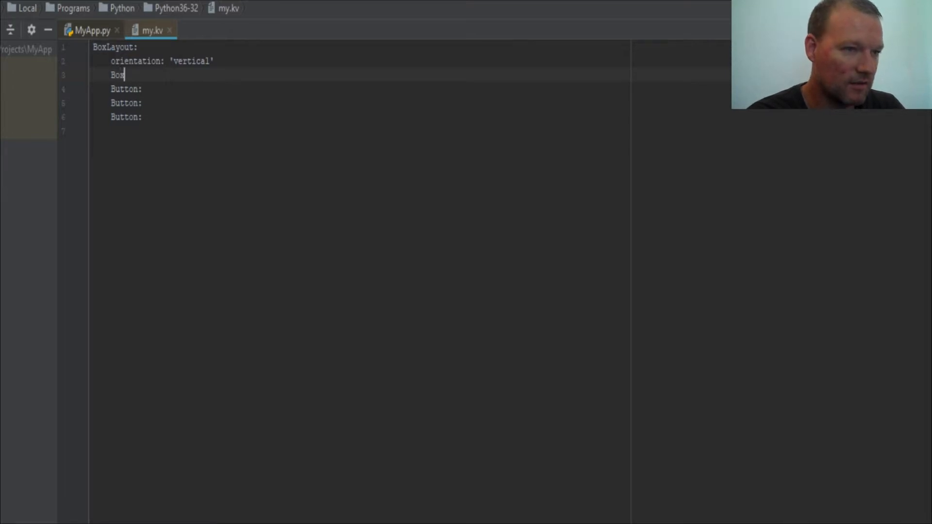
{"action": "type", "text": "La"}
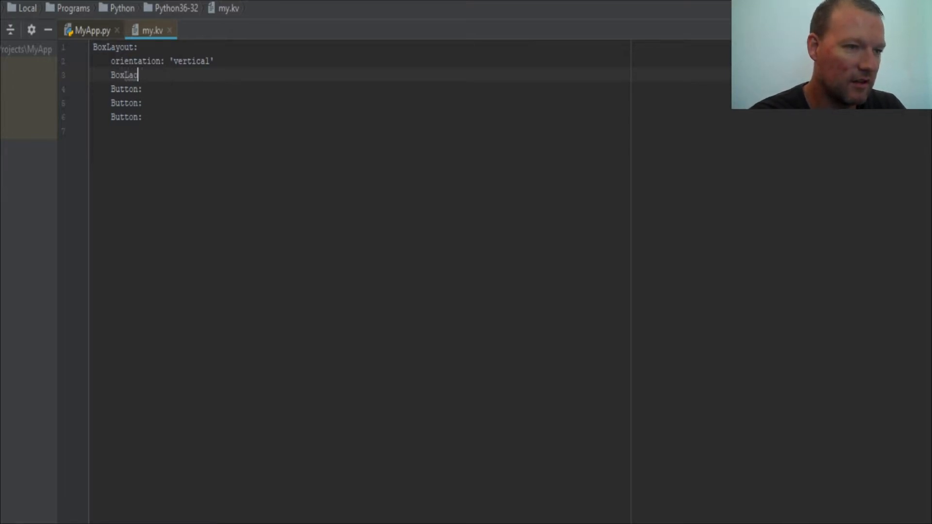
{"action": "type", "text": "yout"}
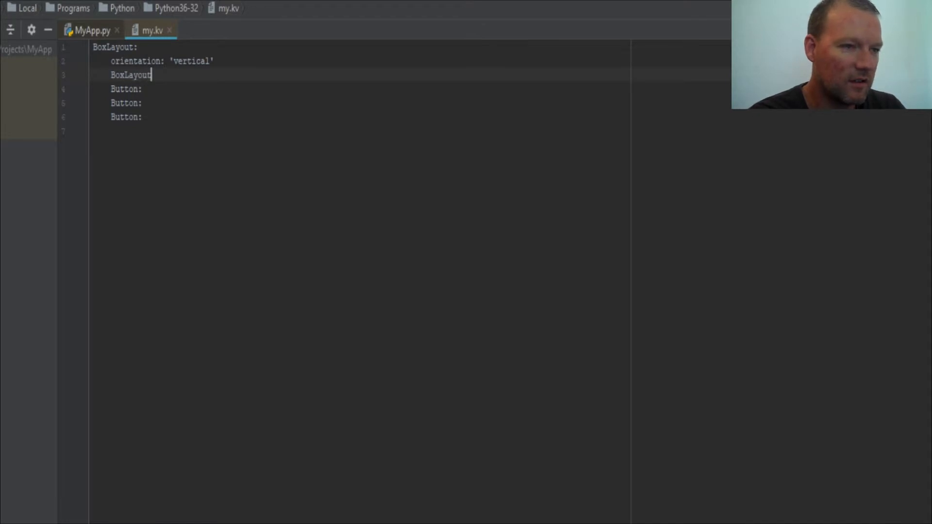
{"action": "key", "text": "Backspace"}
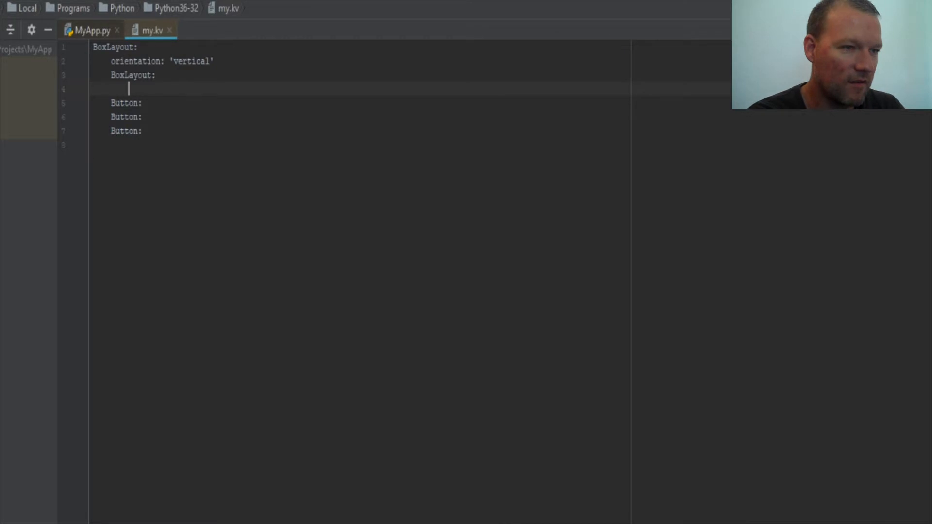
{"action": "type", "text": "Button:"}
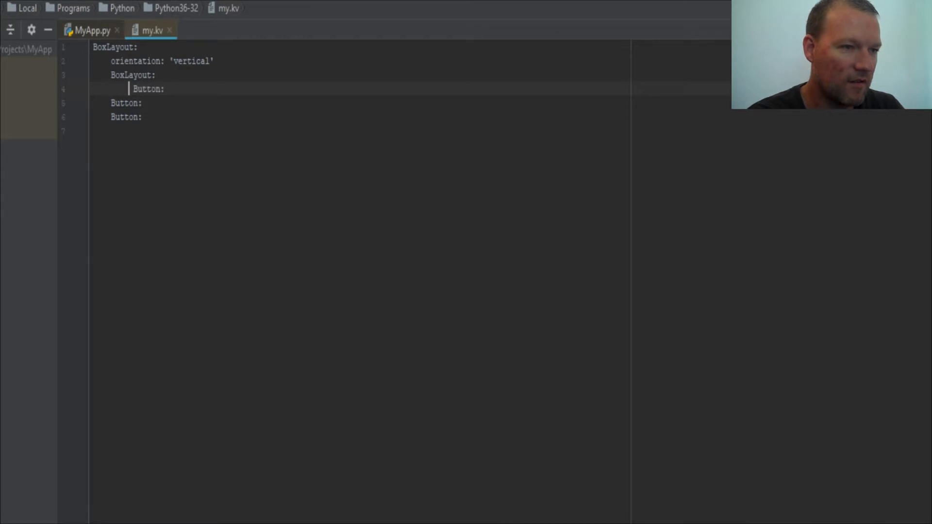
{"action": "key", "text": "enter"}
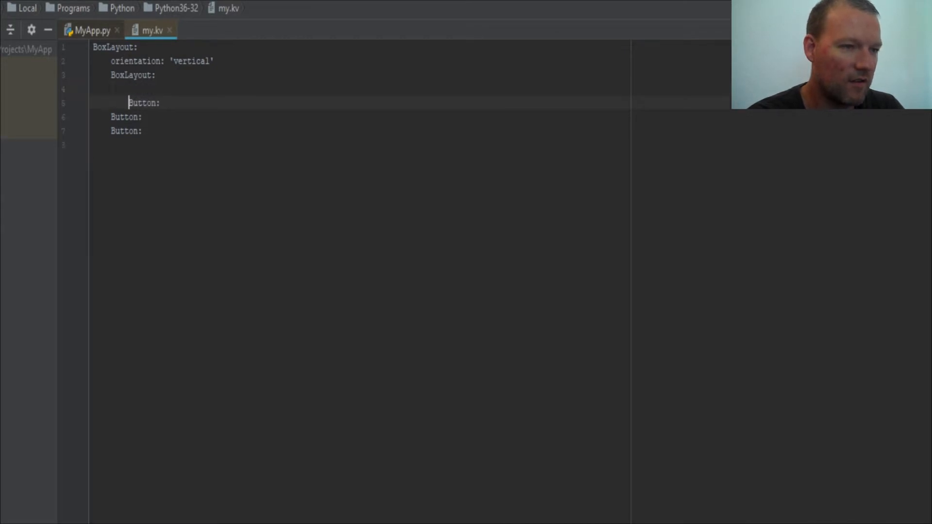
Step: Add a Label with text: "Start" above the nested Button
{"action": "type", "text": "Lab"}
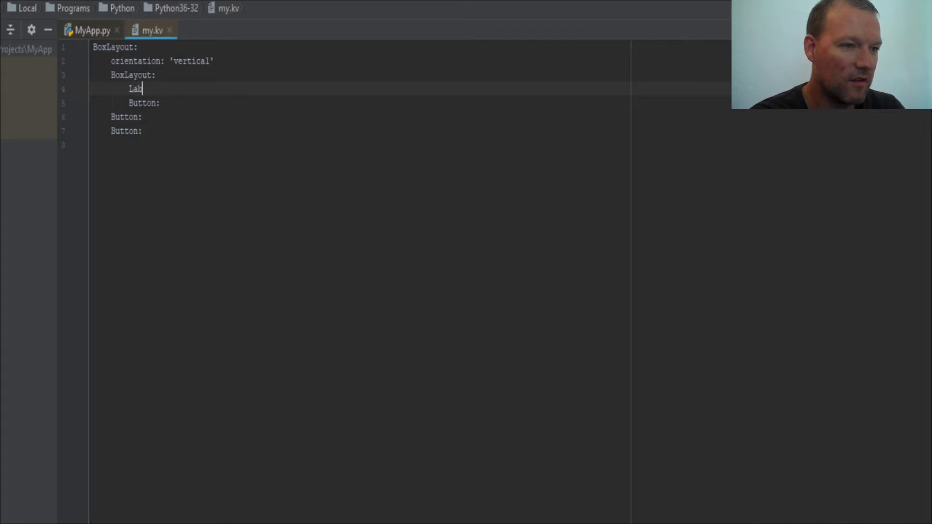
{"action": "key", "text": "Enter"}
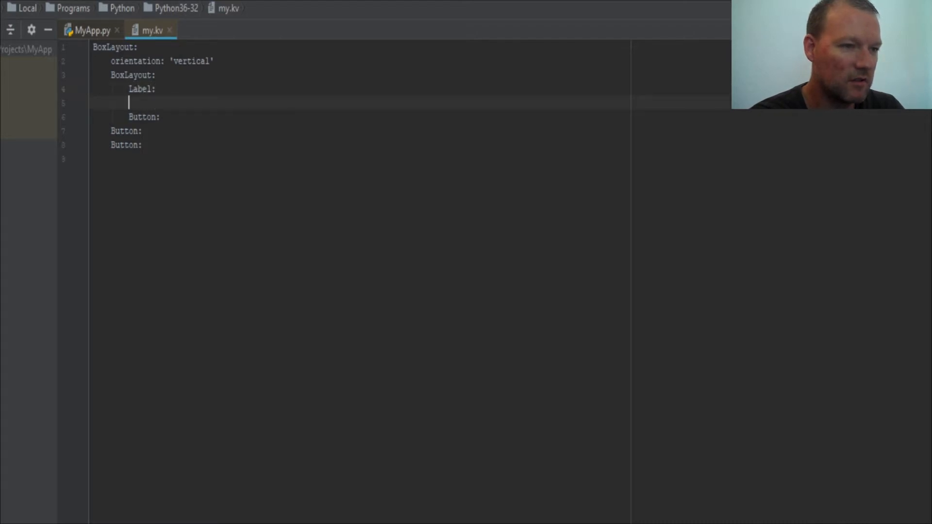
{"action": "type", "text": "text:"}
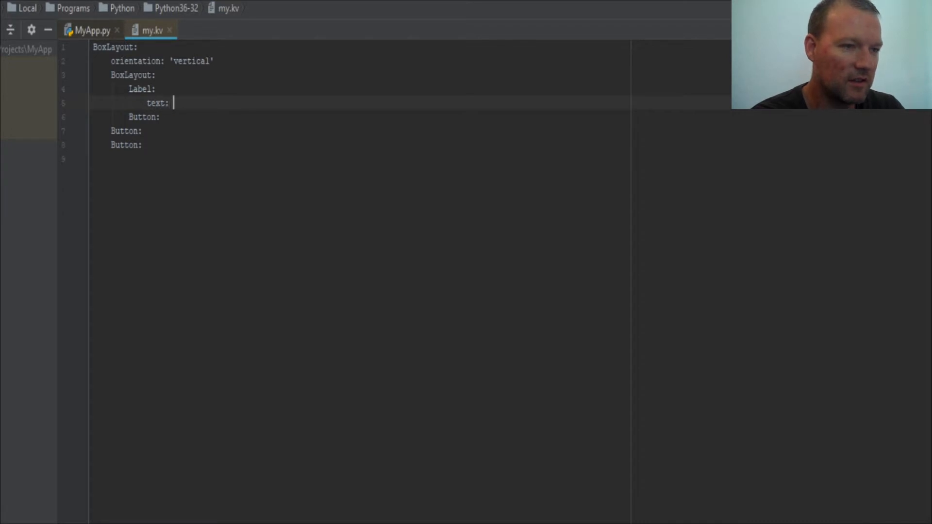
{"action": "type", "text": "\"St"}
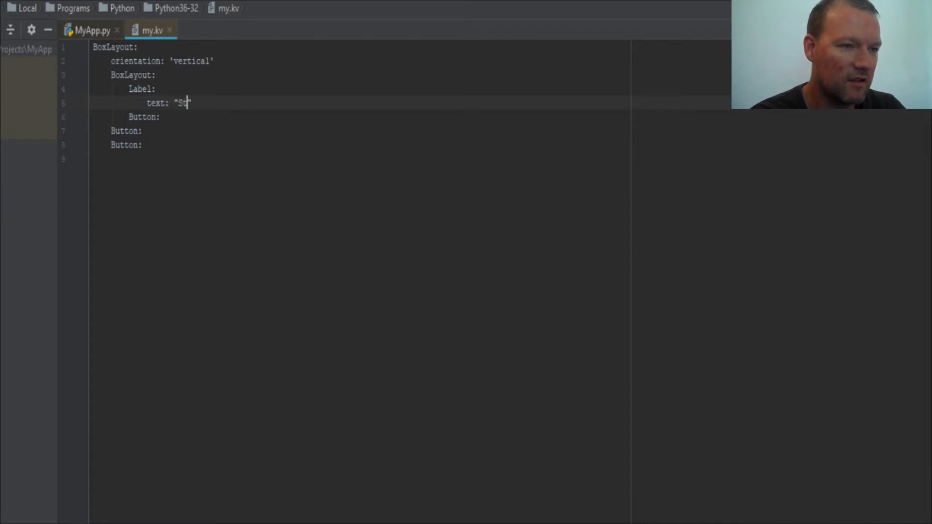
{"action": "type", "text": "art\""}
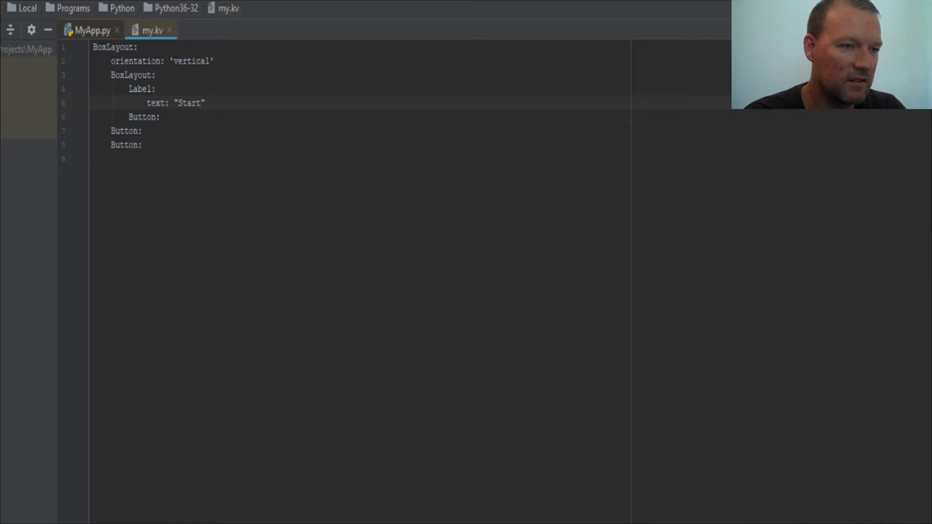
{"action": "mouse_move", "coordinate": [562, 422]}
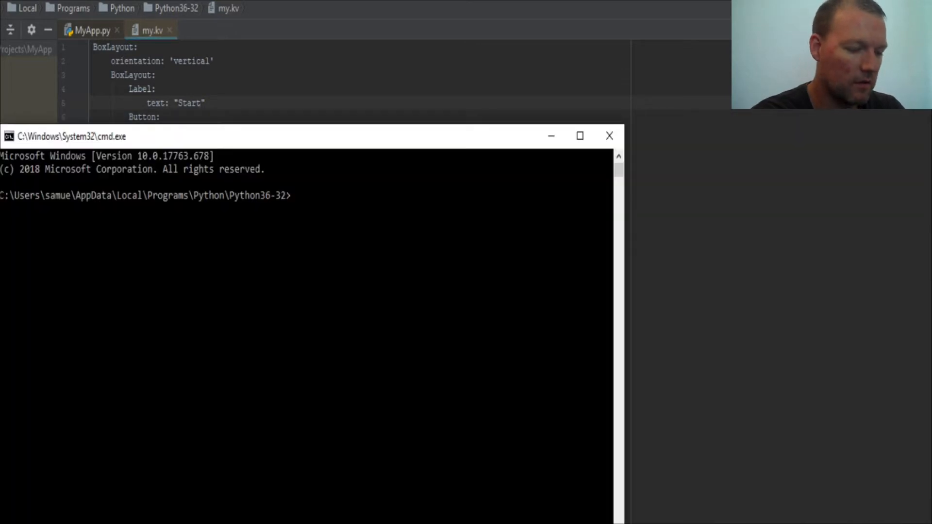
Step: Launch the app with python MyApp.py in Command Prompt
{"action": "type", "text": "python"}
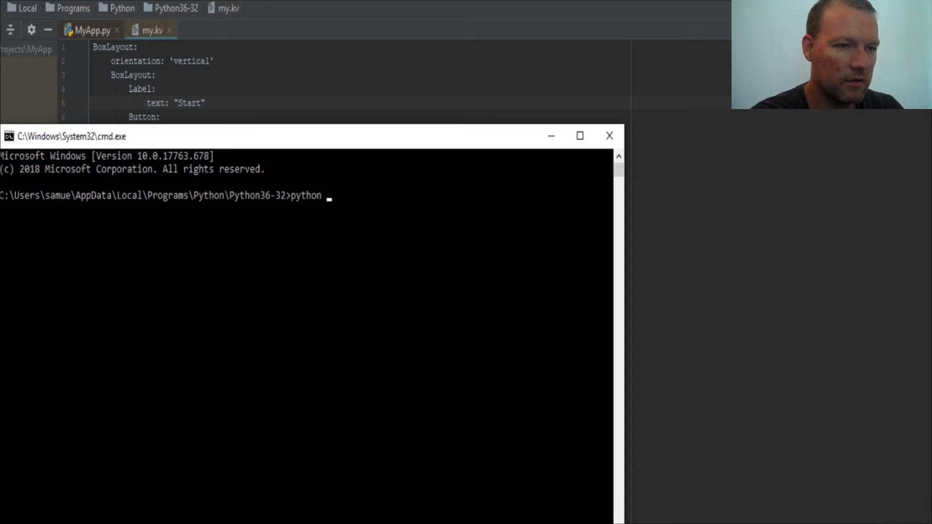
{"action": "type", "text": "Ma"}
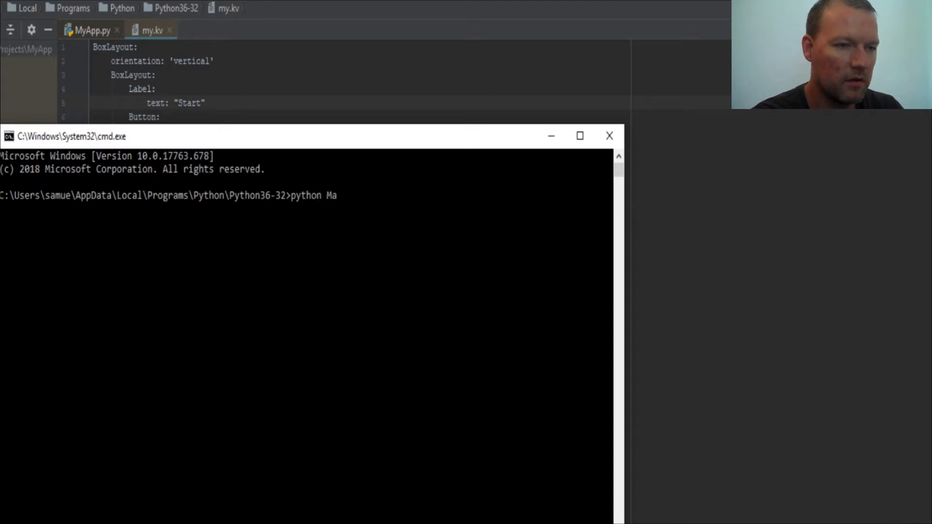
{"action": "type", "text": "yApp"}
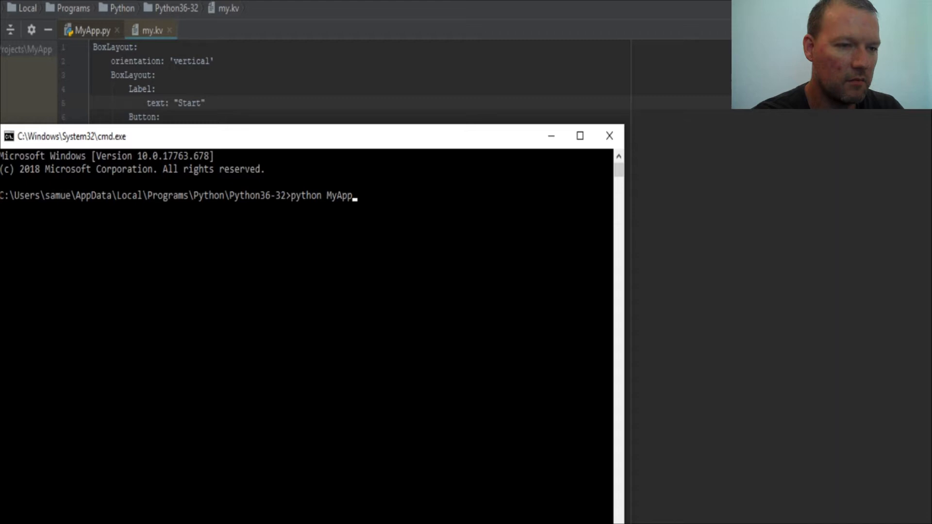
{"action": "key", "text": "enter"}
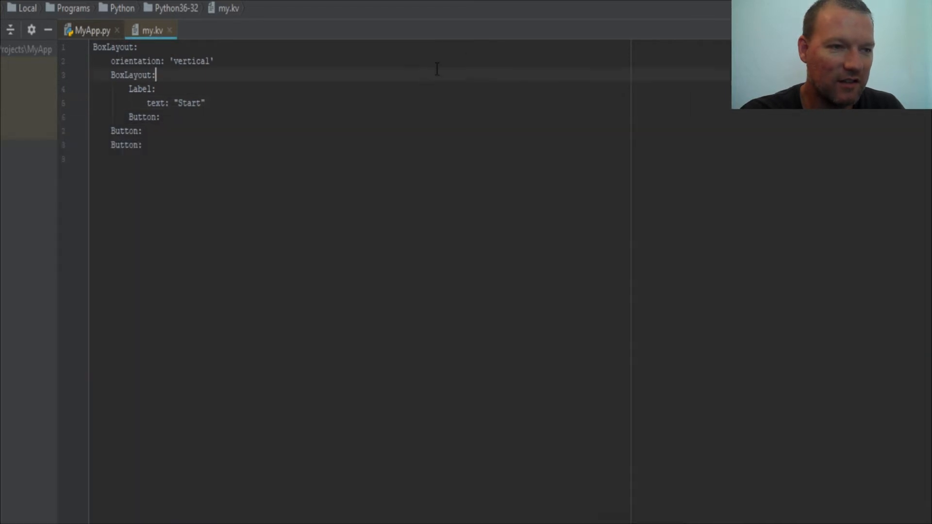
Step: Add text: "Start" under the nested Button in my.kv
{"action": "key", "text": "enter"}
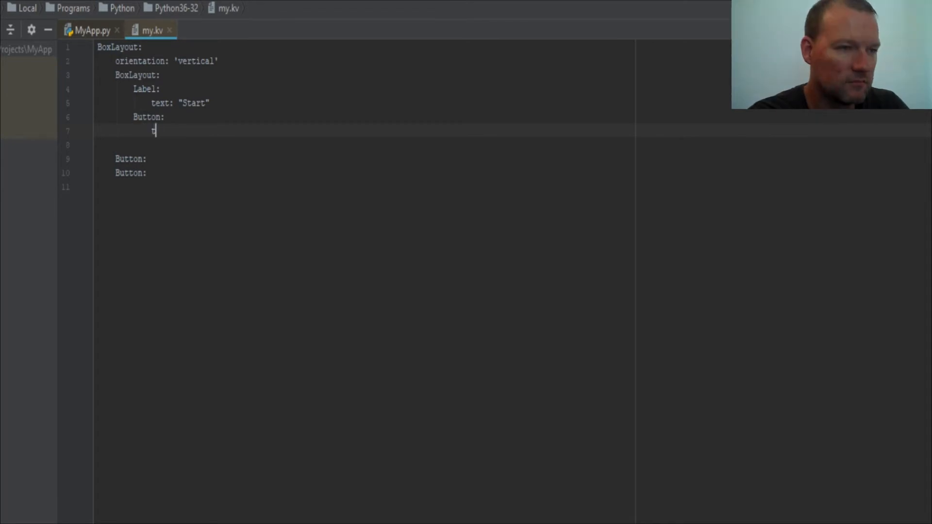
{"action": "type", "text": "text:"}
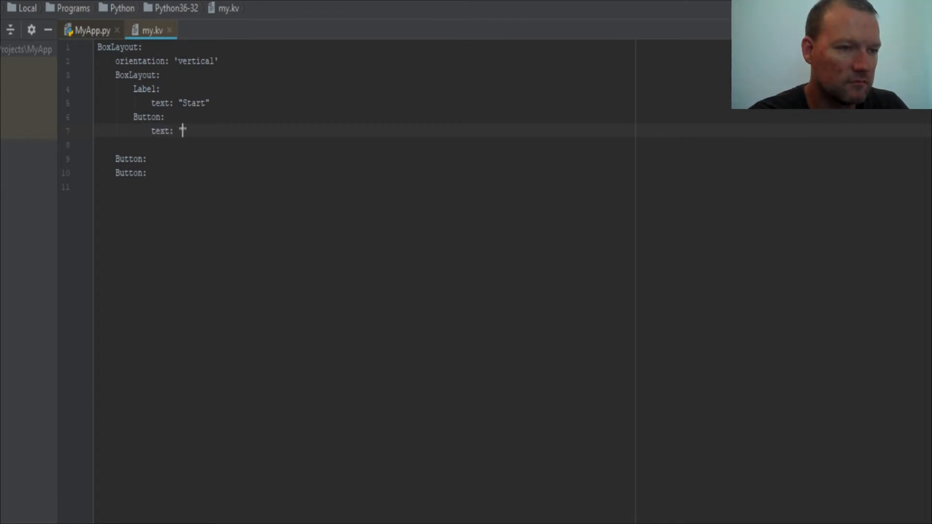
{"action": "type", "text": "\"Sta"}
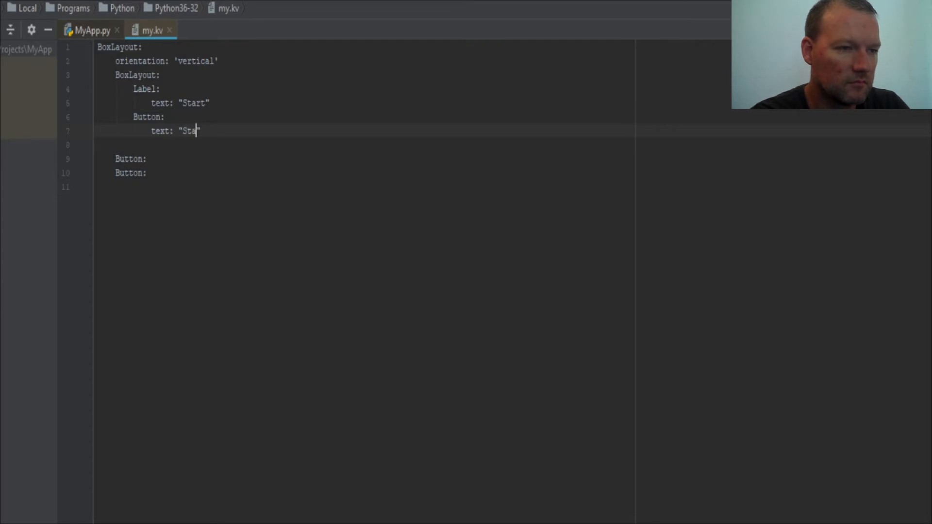
{"action": "type", "text": "rt\""}
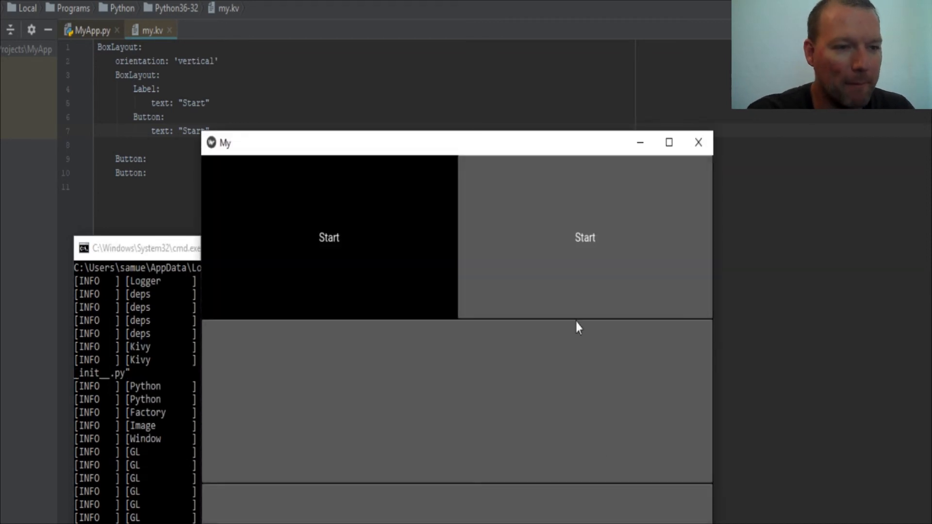
{"action": "mouse_move", "coordinate": [712, 227]}
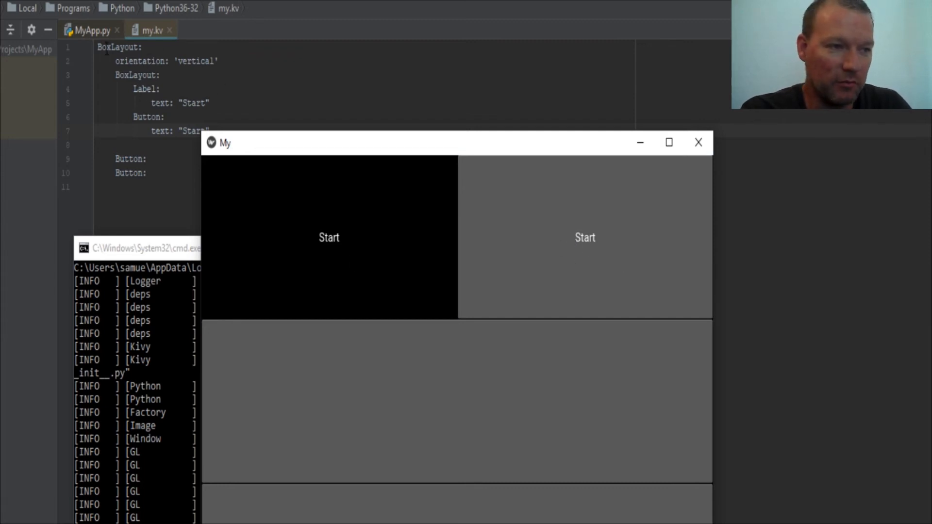
Step: Switch to the MyApp.py tab and bring PyCharm in front of the Kivy window
{"action": "left_click", "coordinate": [89, 30]}
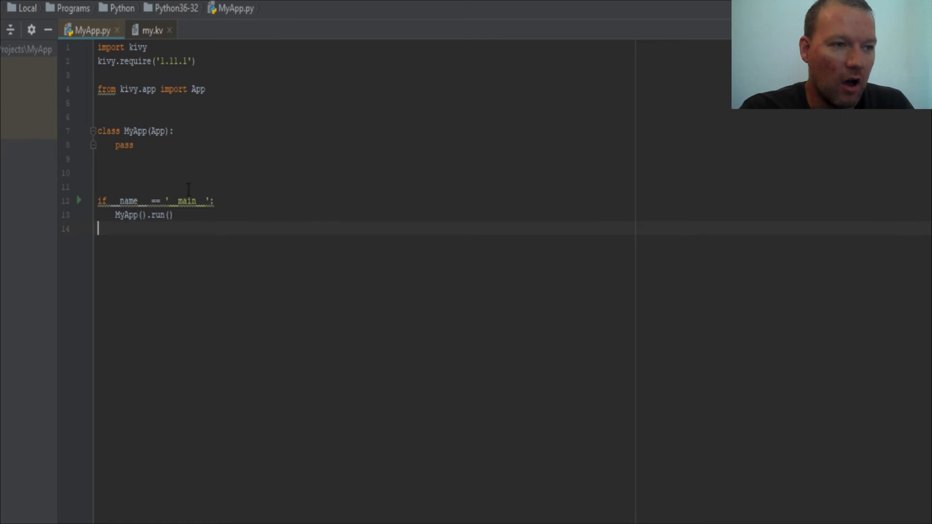
{"action": "mouse_move", "coordinate": [214, 211]}
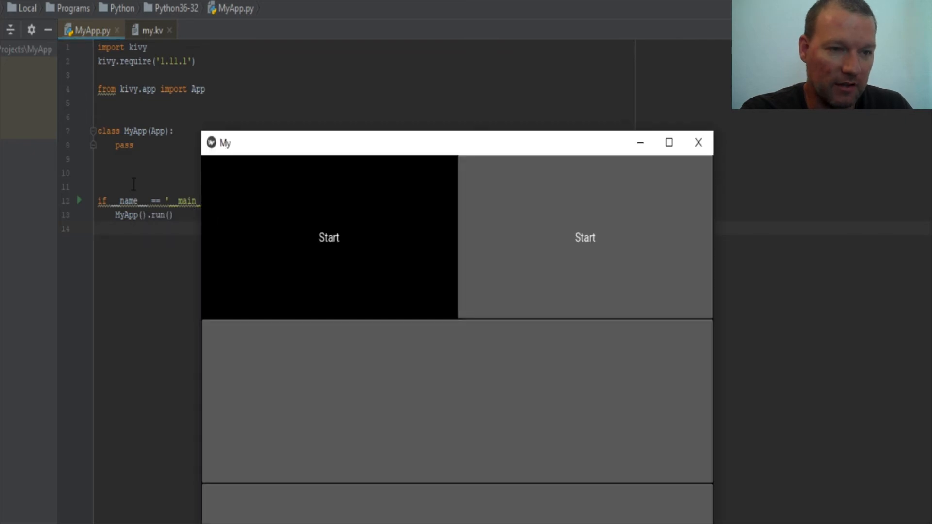
{"action": "left_click", "coordinate": [698, 142]}
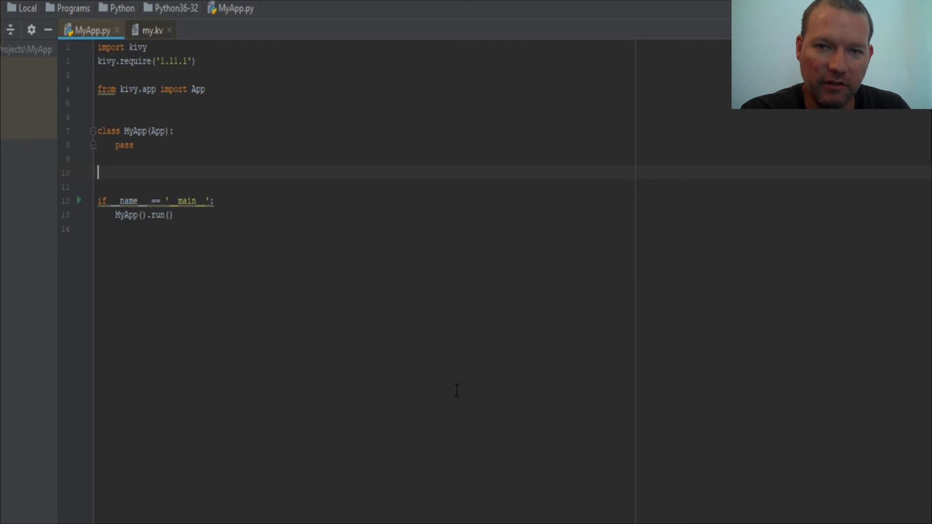
{"action": "mouse_move", "coordinate": [175, 154]}
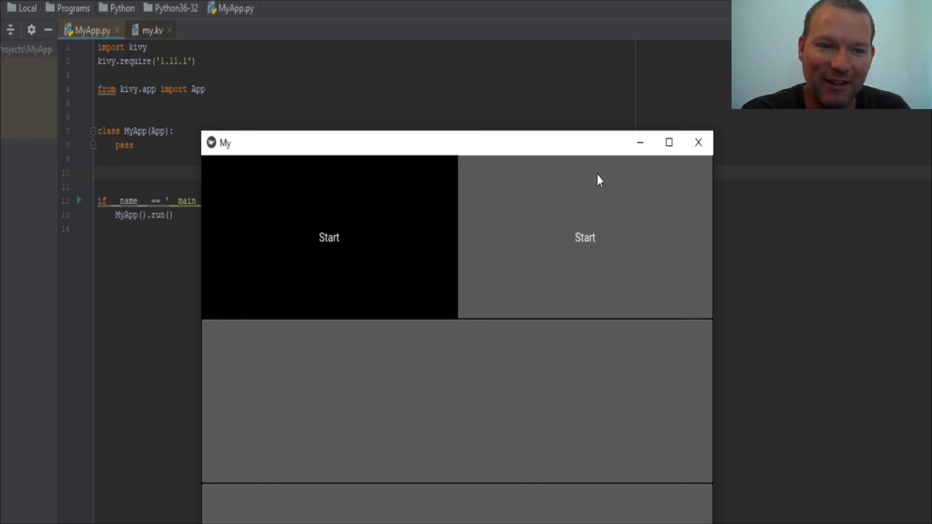
{"action": "left_click", "coordinate": [697, 143]}
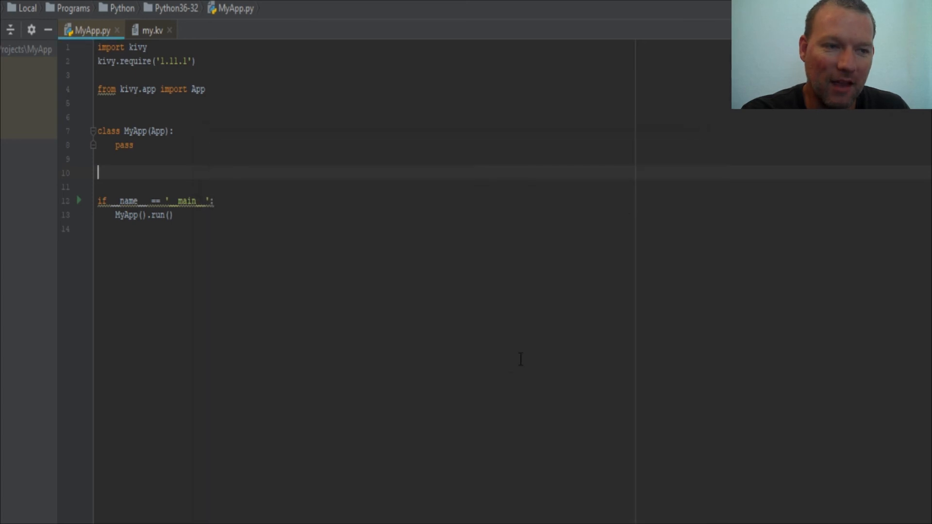